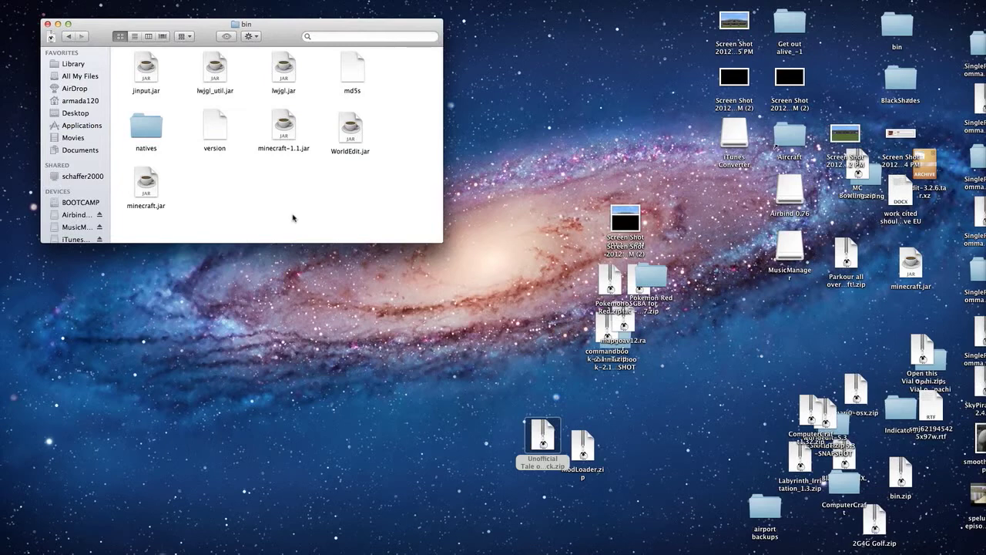
Move the ModLoader.zip and Tale of Kingdoms zip icons apart on the desktop.
click(546, 447)
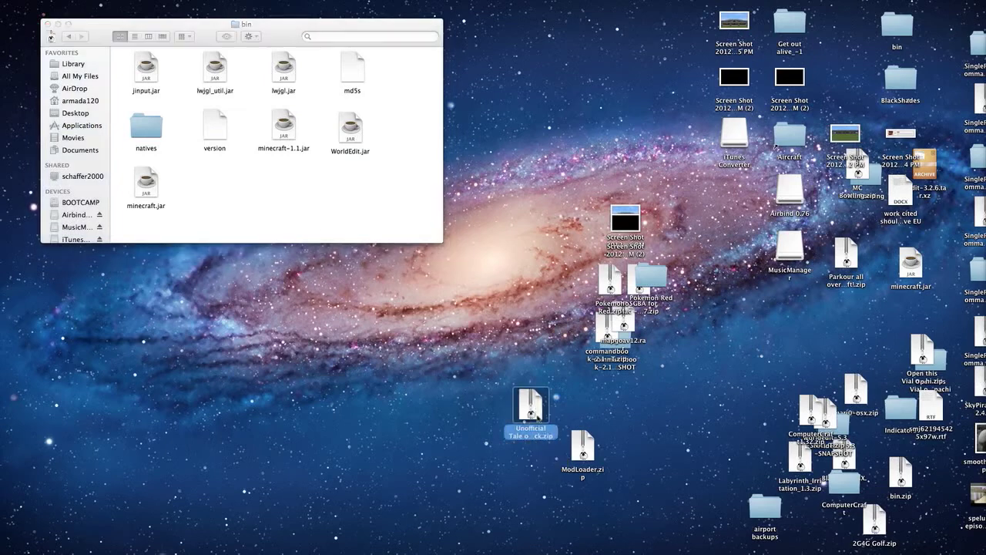
drag(530, 413, 539, 432)
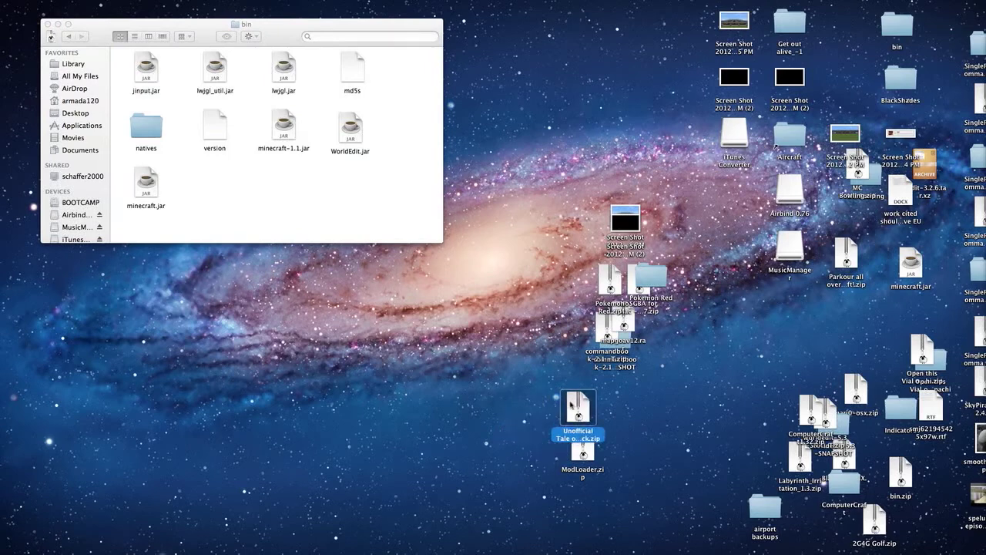
drag(578, 416, 655, 416)
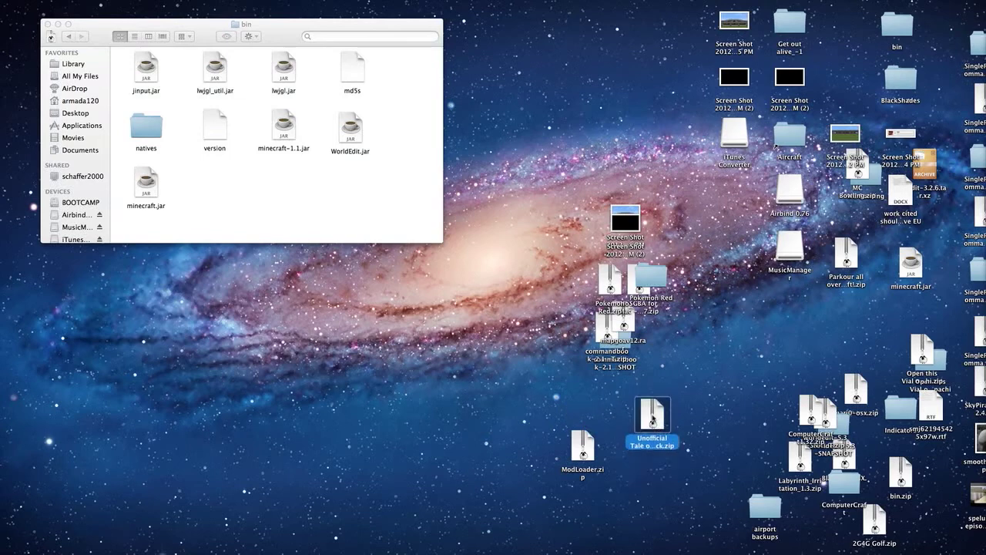
drag(652, 419, 623, 407)
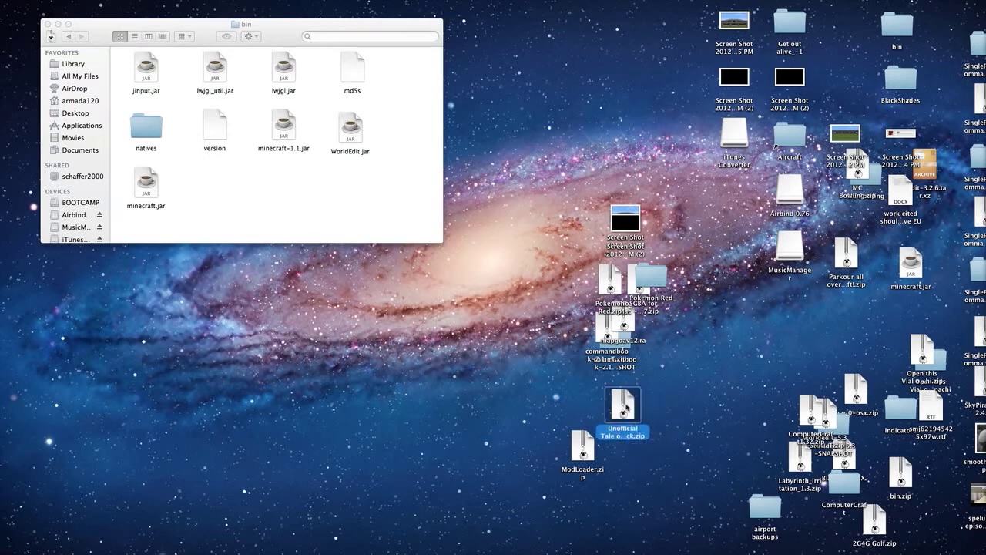
drag(623, 403, 659, 404)
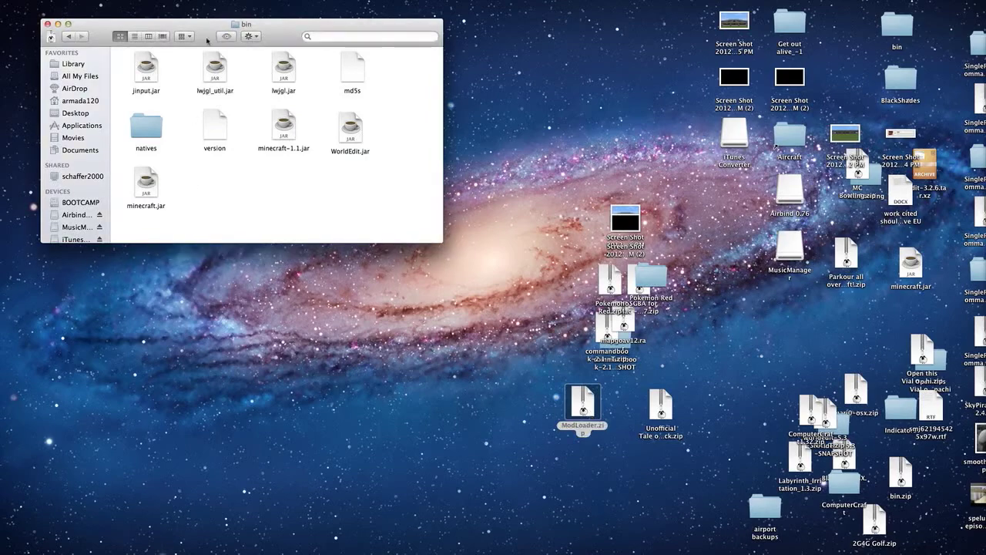
Extract minecraft.jar with The Unarchiver and open the resulting minecraft.jar folder of class files.
right_click(145, 182)
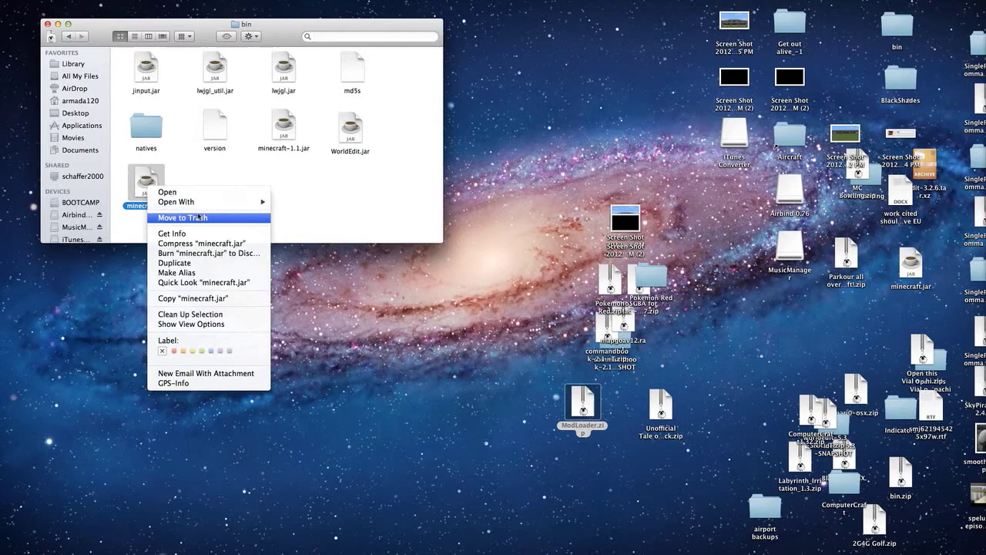
mouse_move(176, 202)
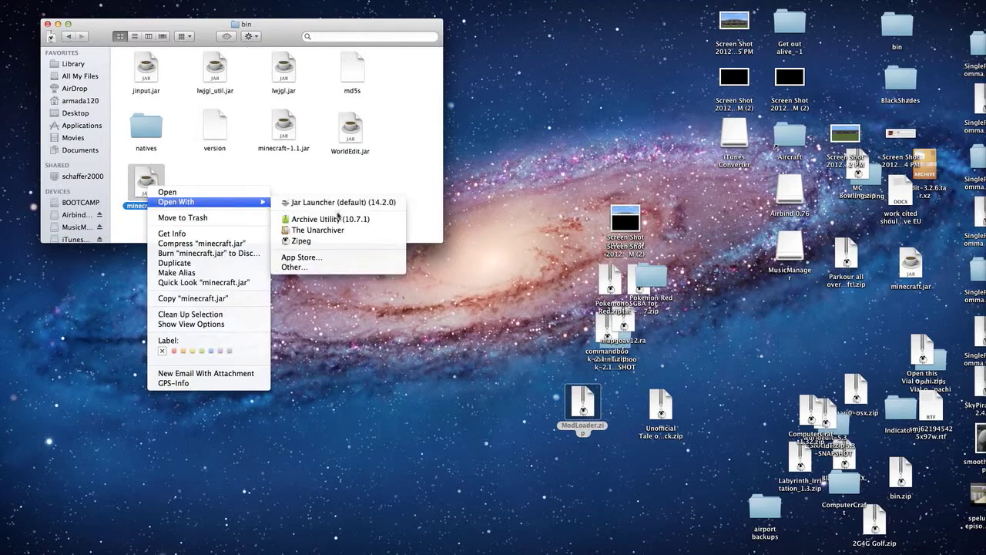
mouse_move(339, 232)
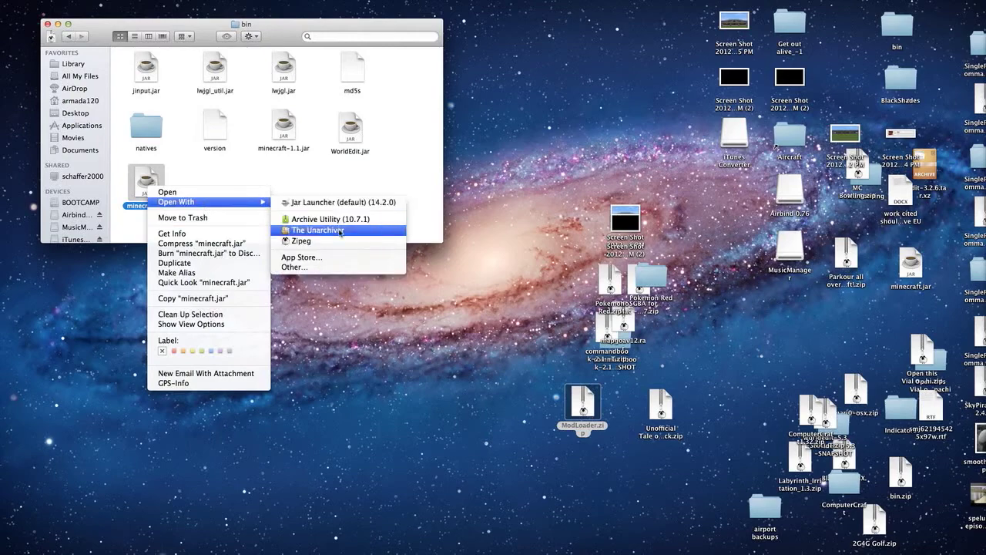
click(316, 231)
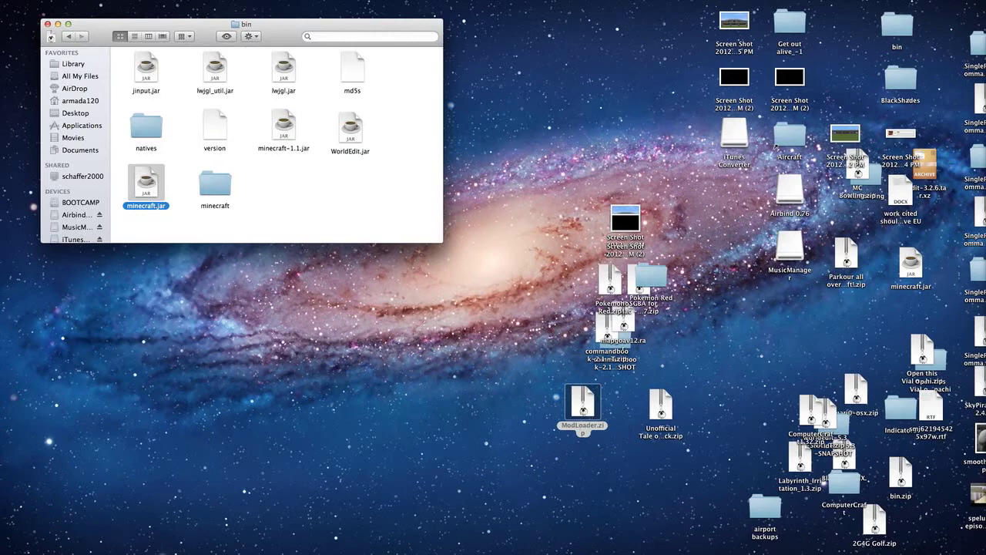
click(214, 185)
text(.jar)
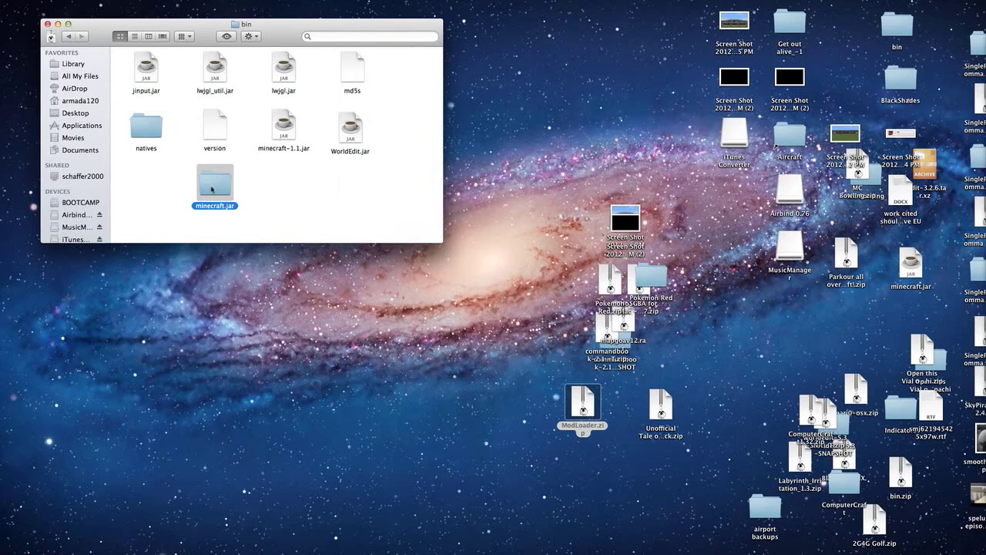
double_click(216, 181)
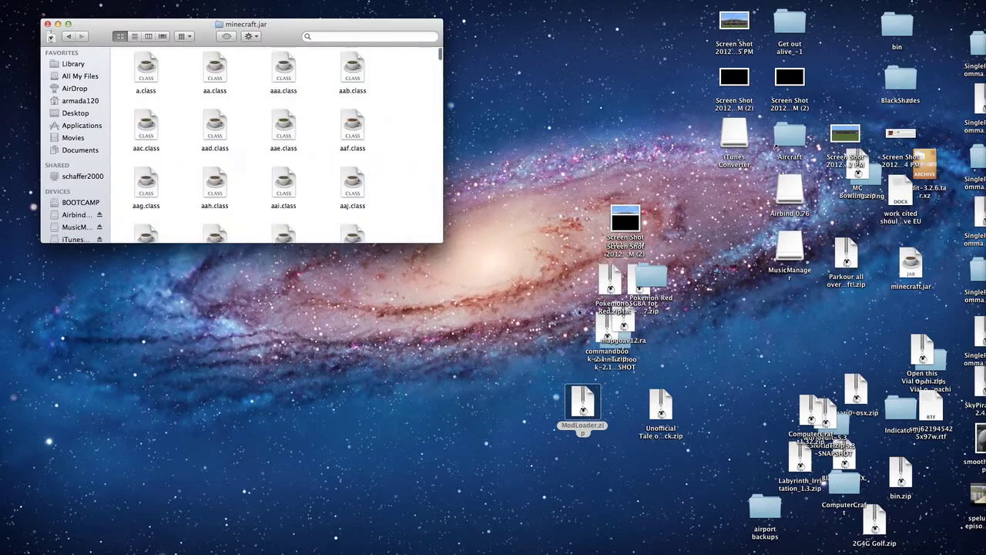
Extract ModLoader.zip with Archive Utility, open the ModLoader 4 folder and select all its class files.
right_click(582, 403)
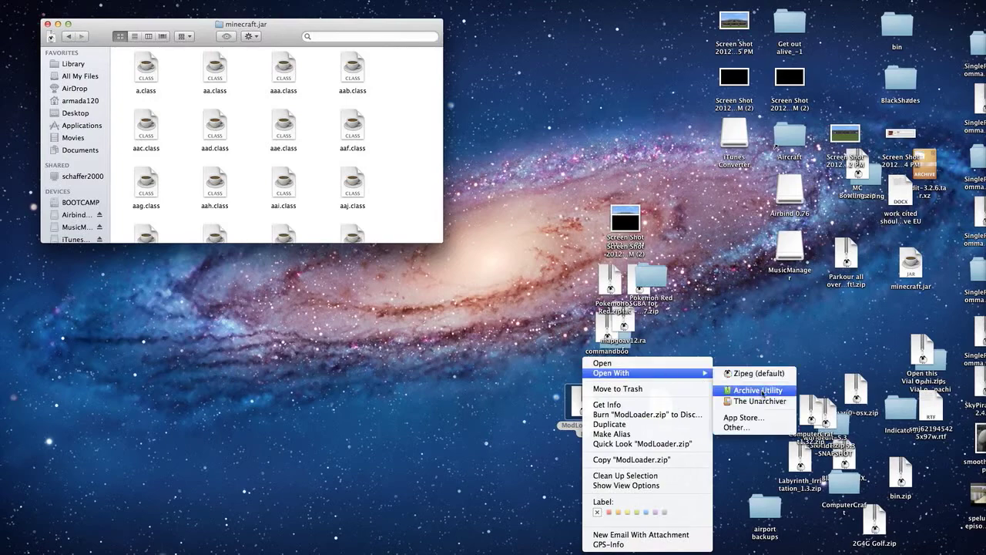
click(754, 390)
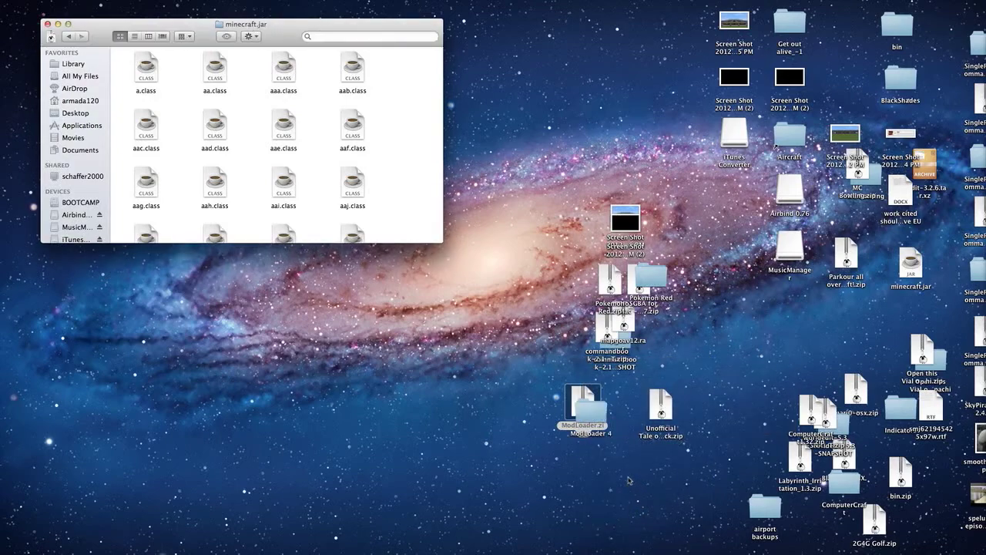
drag(589, 413, 610, 455)
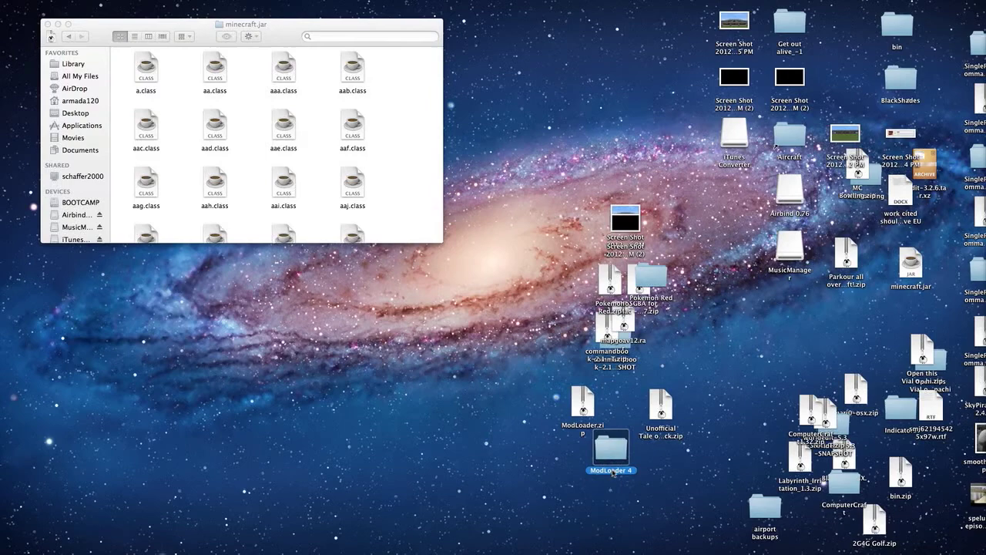
double_click(608, 455)
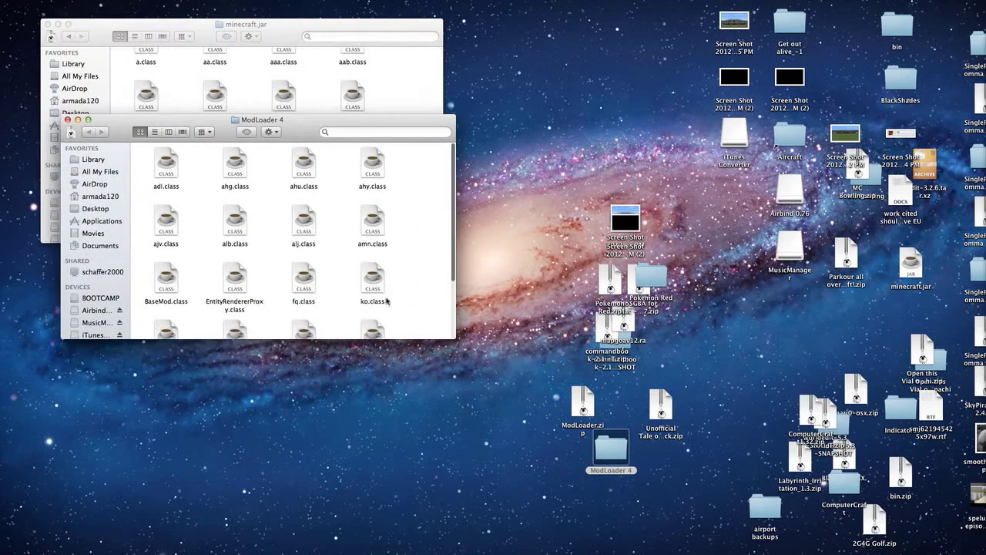
key(cmd+a)
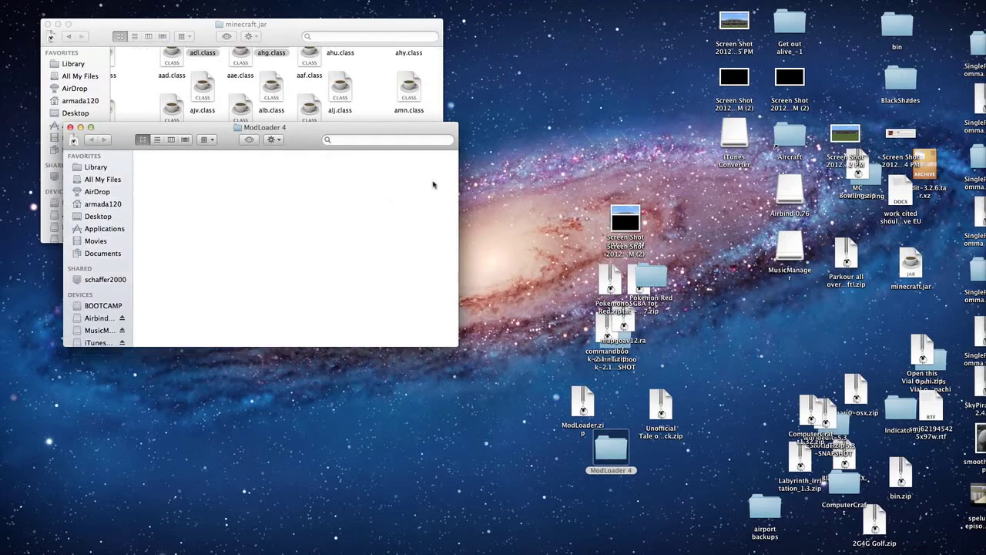
Drop the selected ModLoader classes into the minecraft.jar folder and close the ModLoader 4 window.
drag(262, 126, 293, 298)
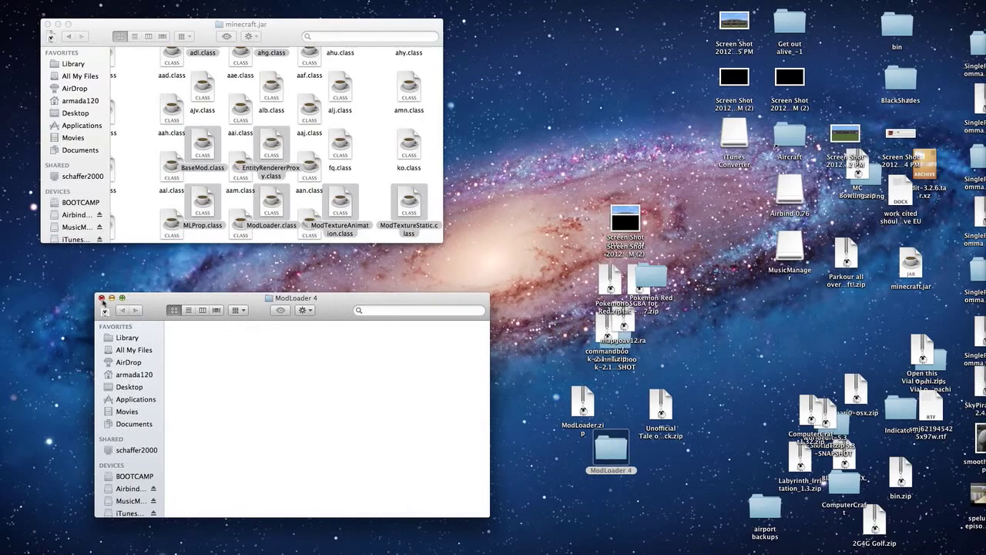
click(101, 297)
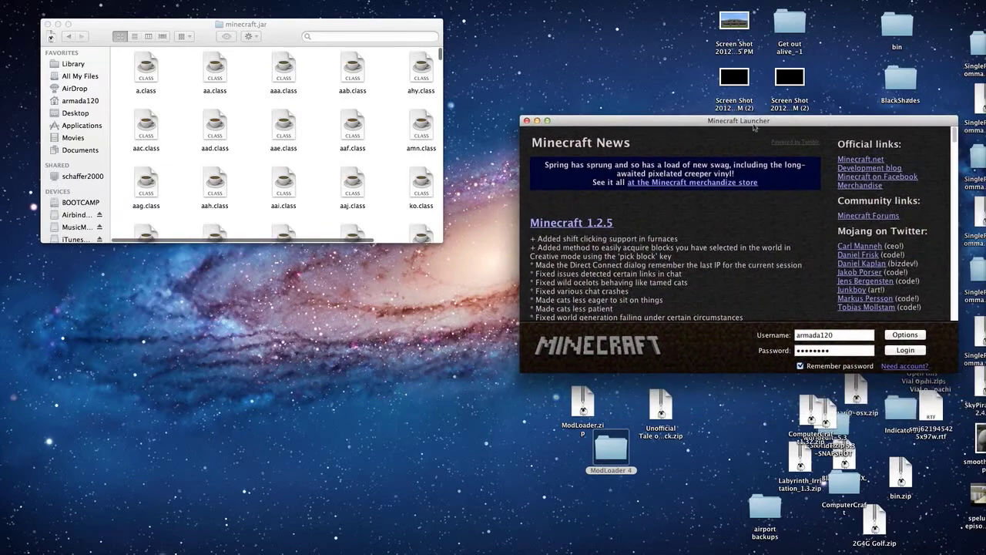
Log in to launch Minecraft 1.2.5, then quit it back to the minecraft.jar Finder window.
click(906, 350)
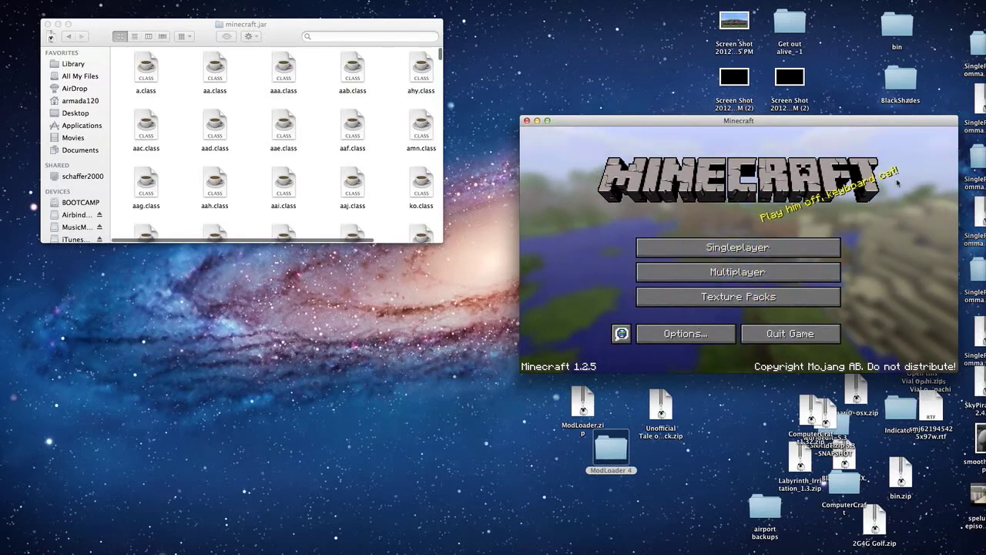
click(536, 120)
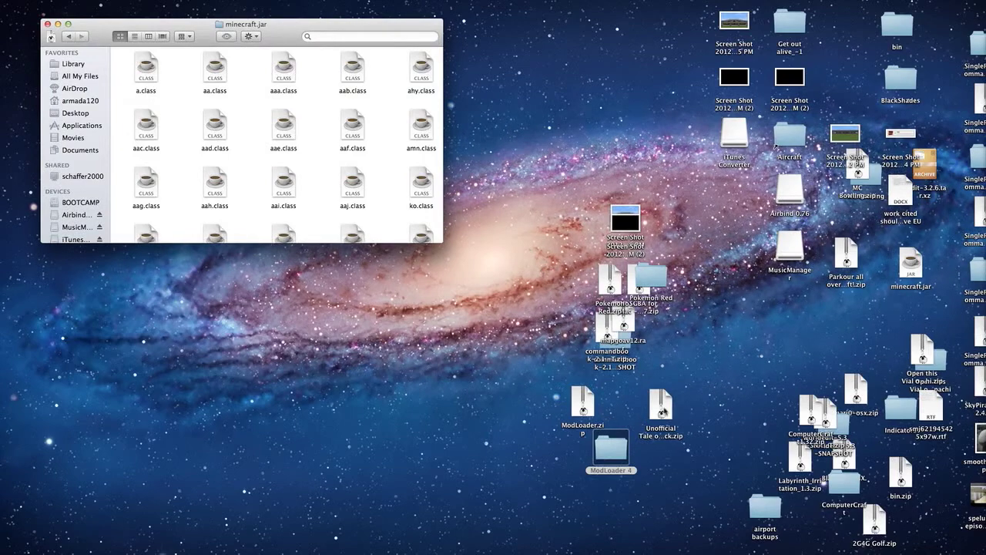
Extract the Tale of Kingdoms zip, open its folder and move its class files into minecraft.jar.
right_click(658, 419)
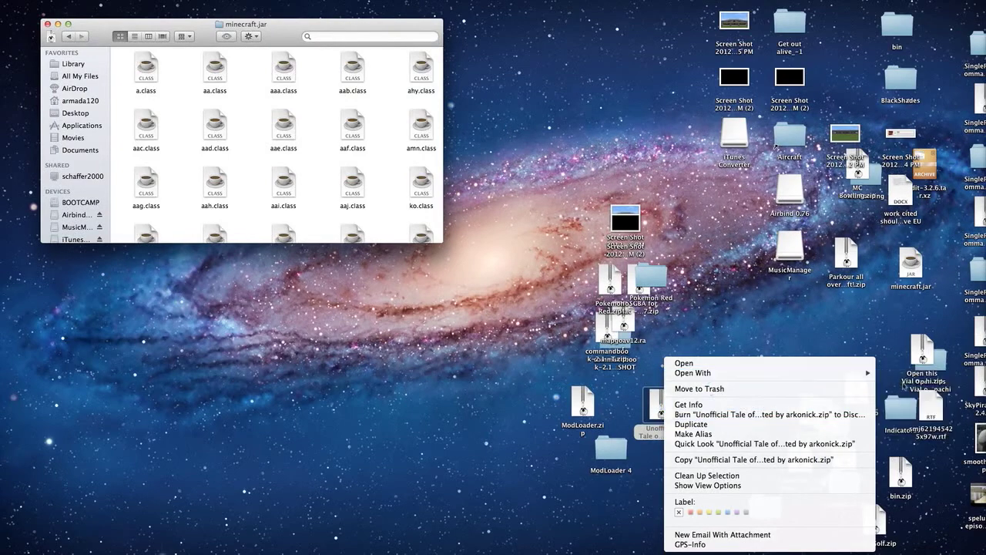
click(733, 455)
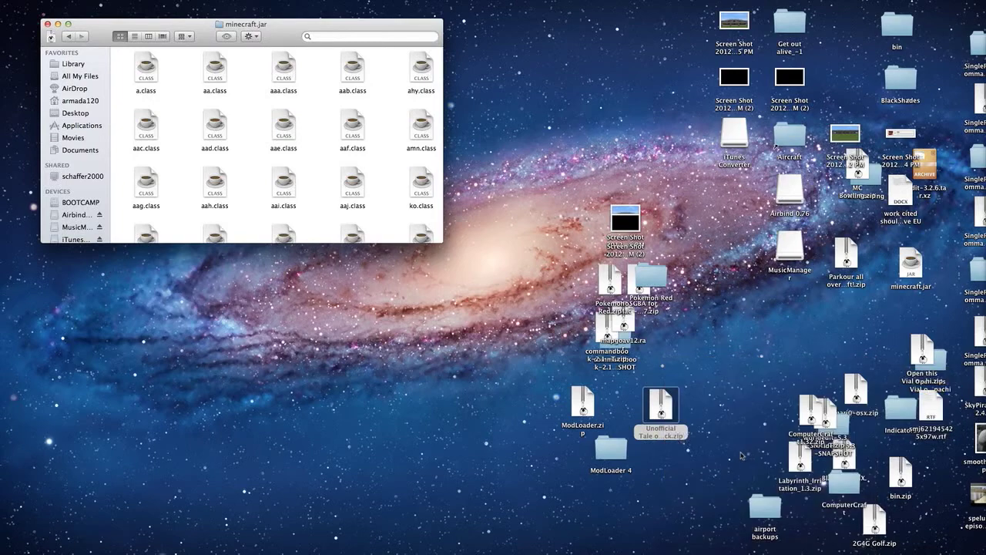
click(655, 419)
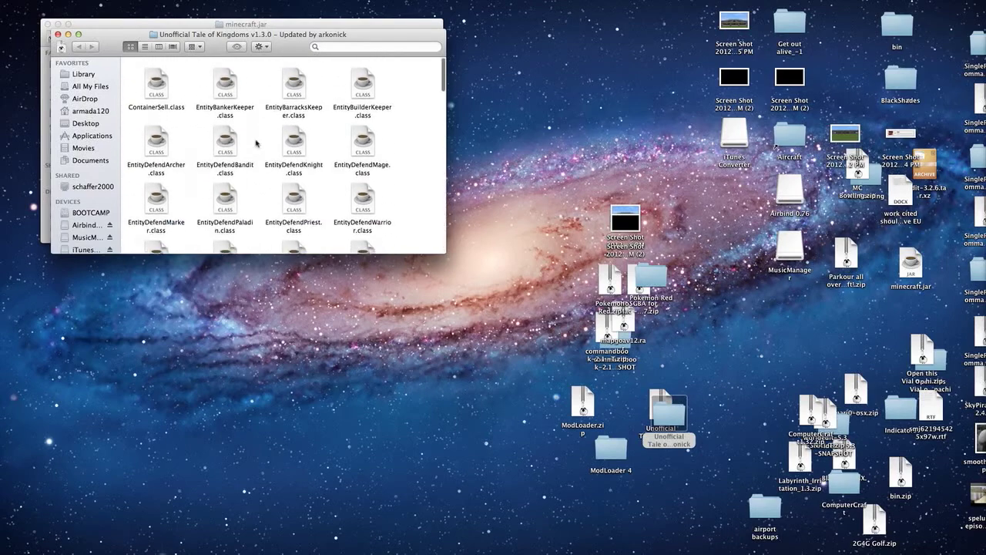
scroll(down, 3)
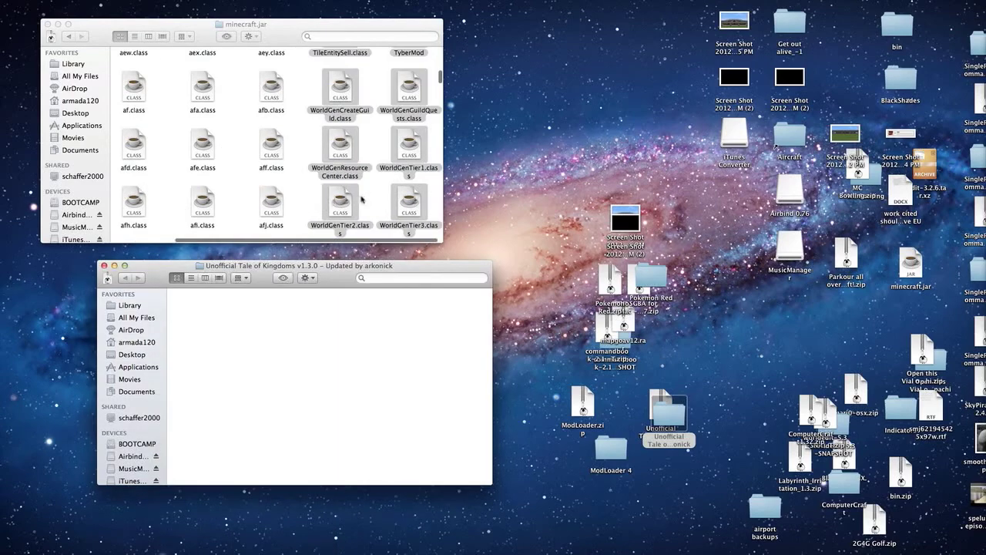
scroll(down, 3)
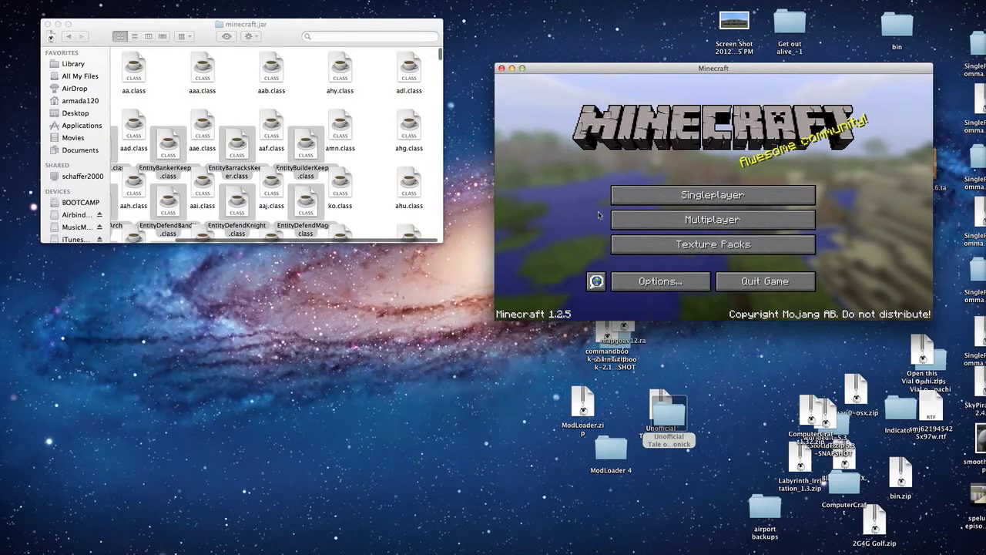
mouse_move(637, 188)
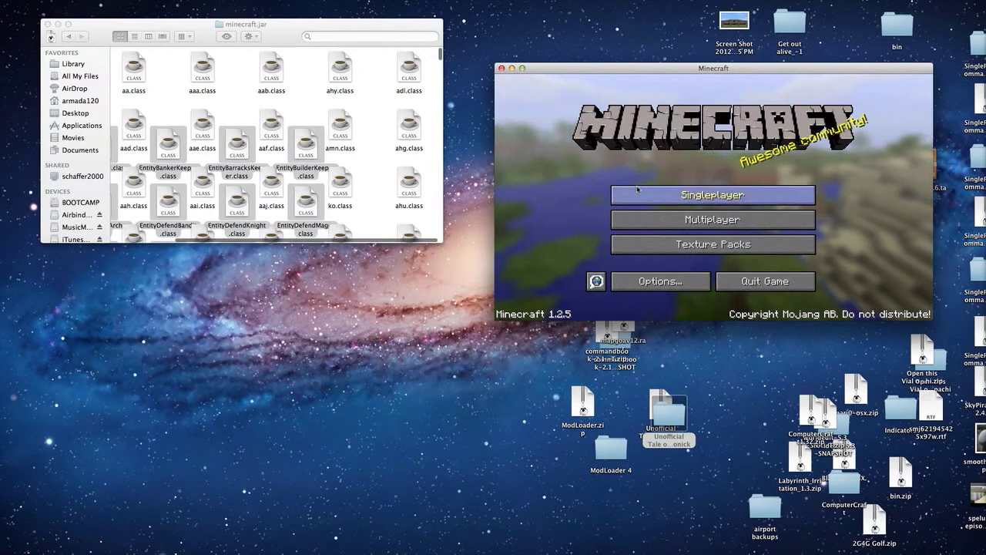
Create a new single-player survival world named 'tale of kingdoms test'.
click(712, 194)
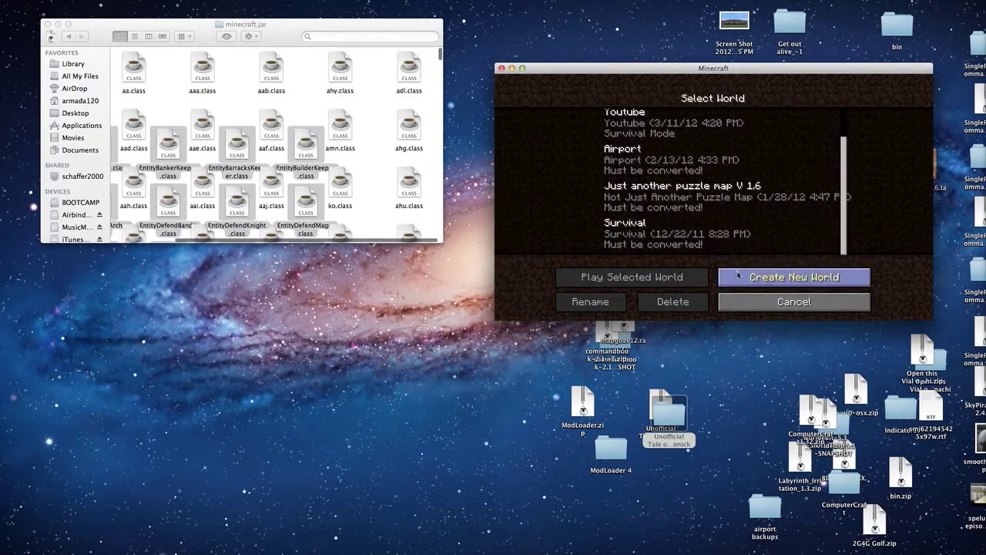
click(795, 278)
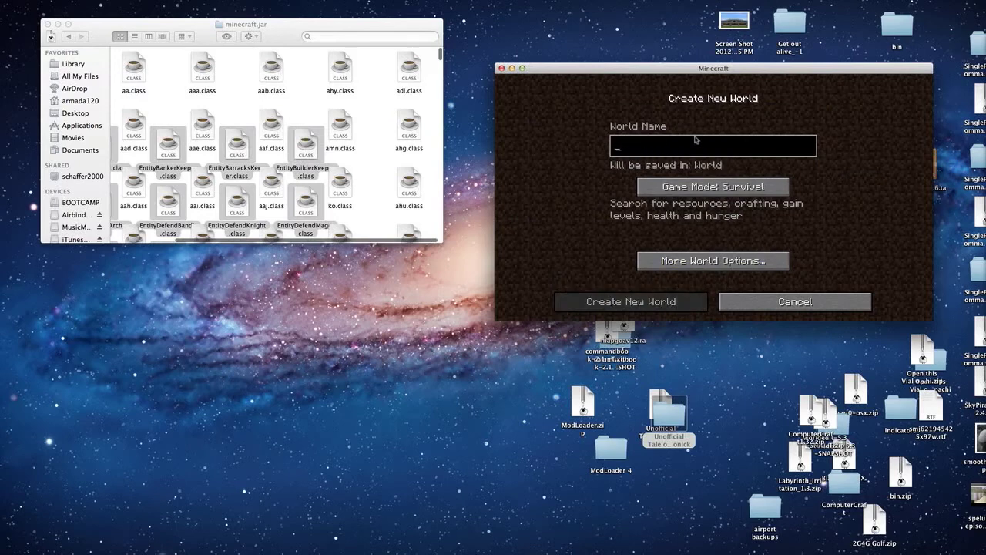
text(tale of k)
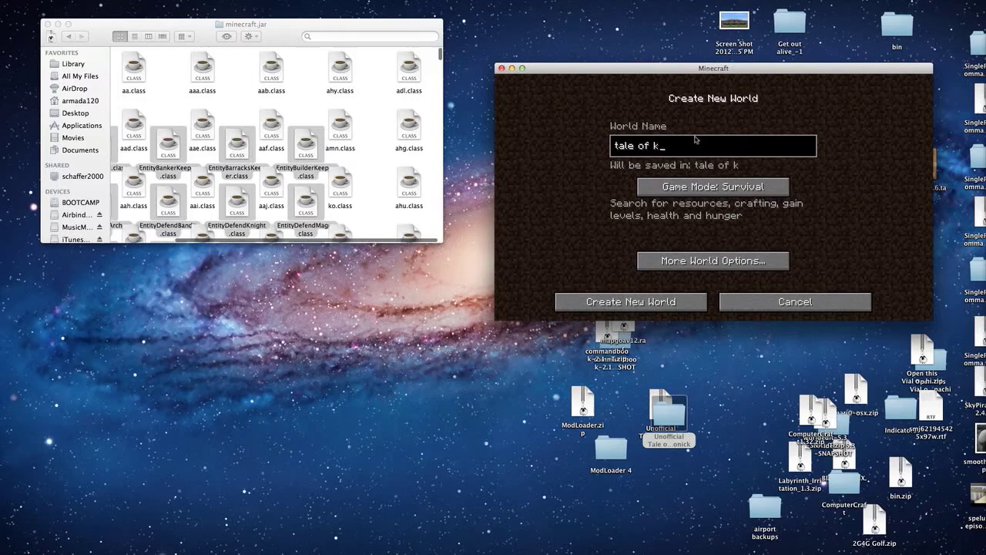
text(ingdoms test)
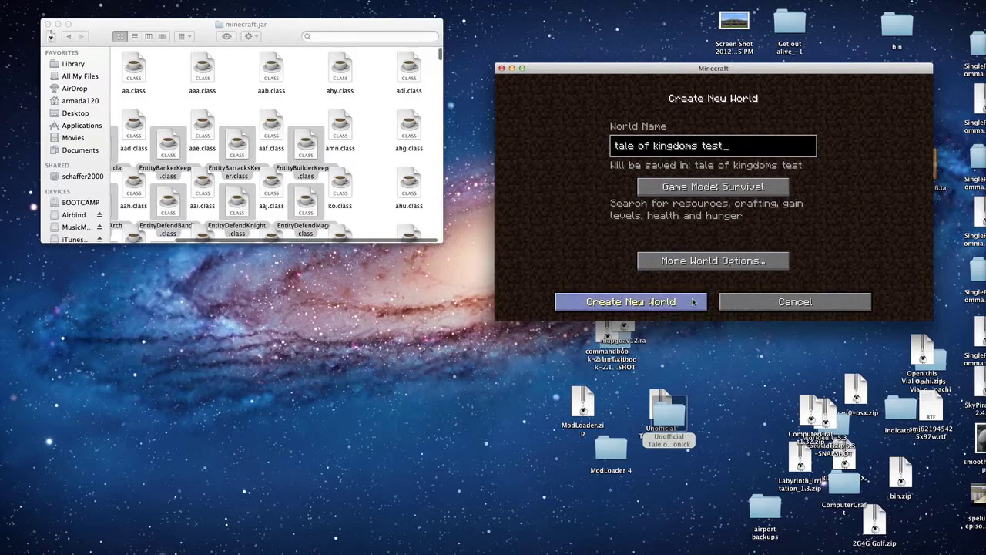
click(630, 302)
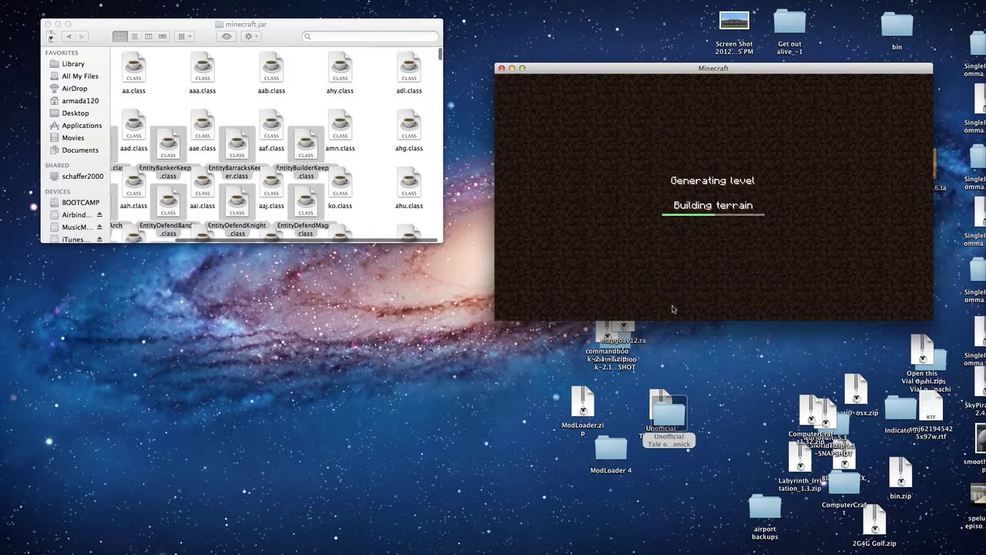
Start a new conquest on the Tale of Kingdoms ver 1.3 screen, then quit Minecraft.
right_click(339, 185)
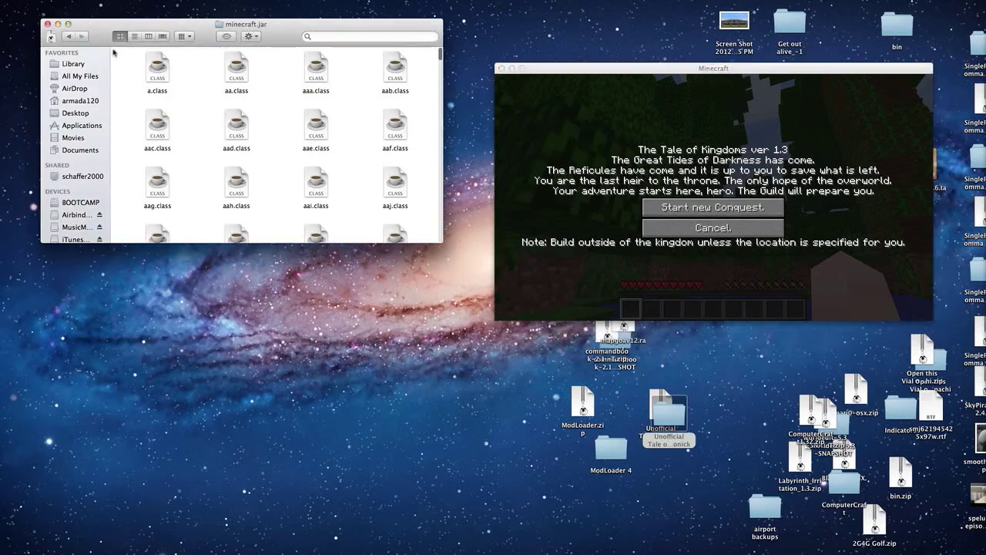
click(69, 37)
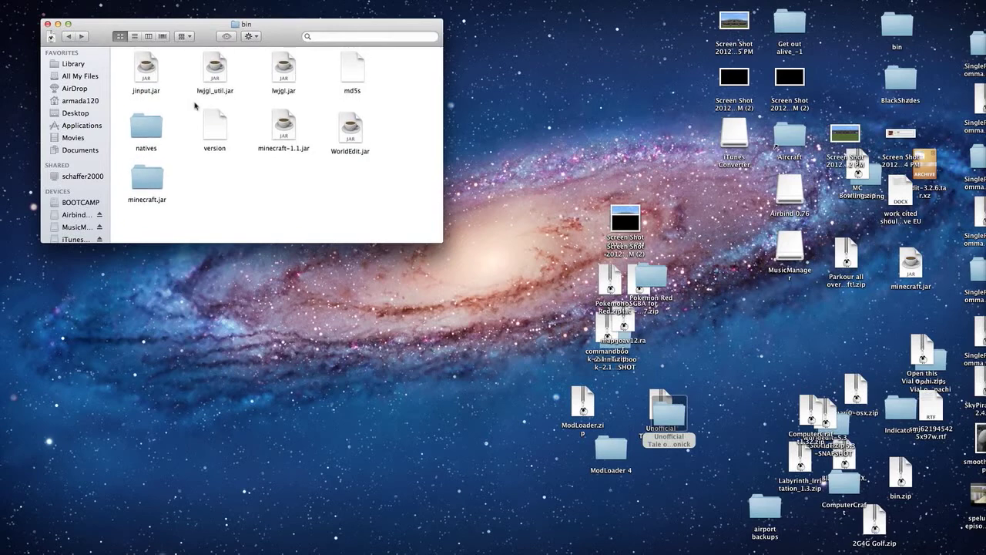
mouse_move(216, 111)
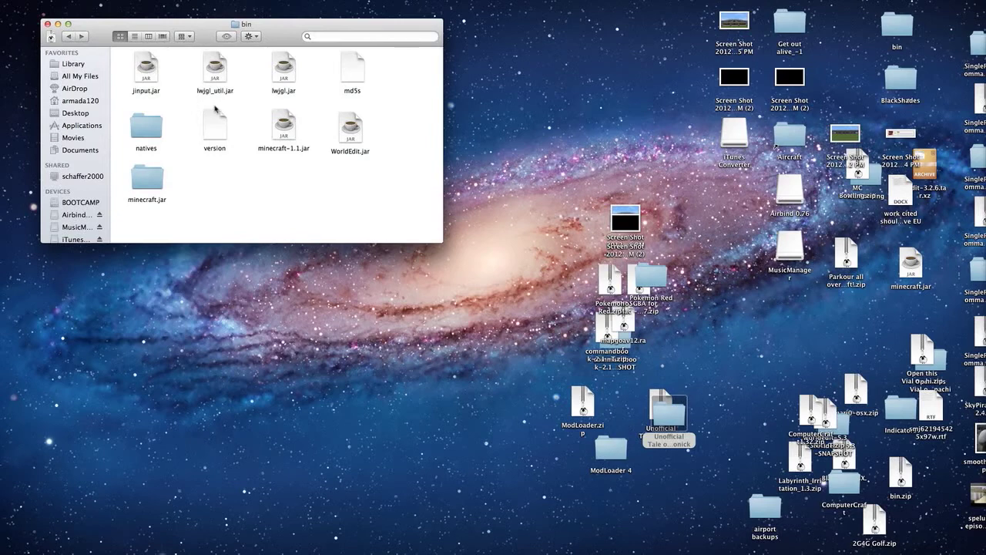
mouse_move(228, 115)
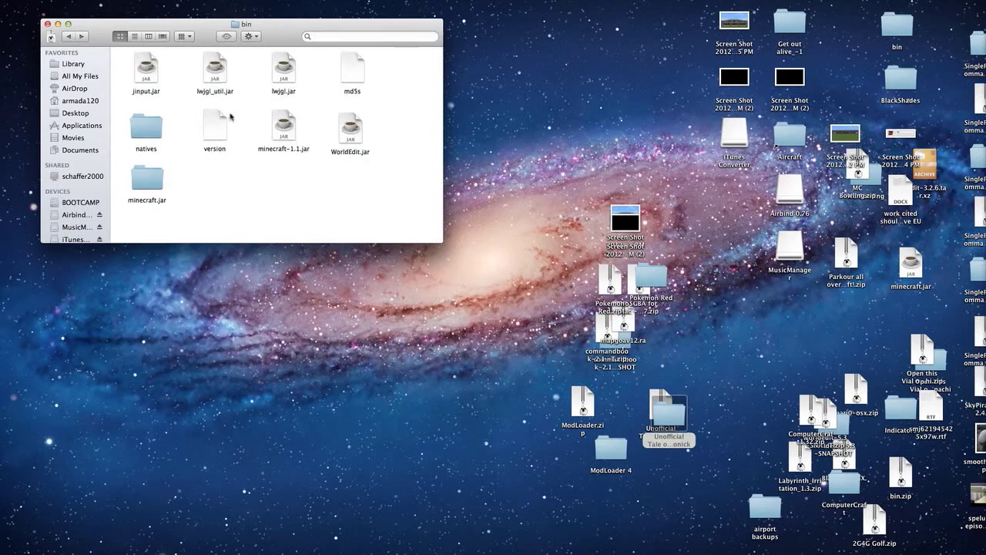
mouse_move(234, 117)
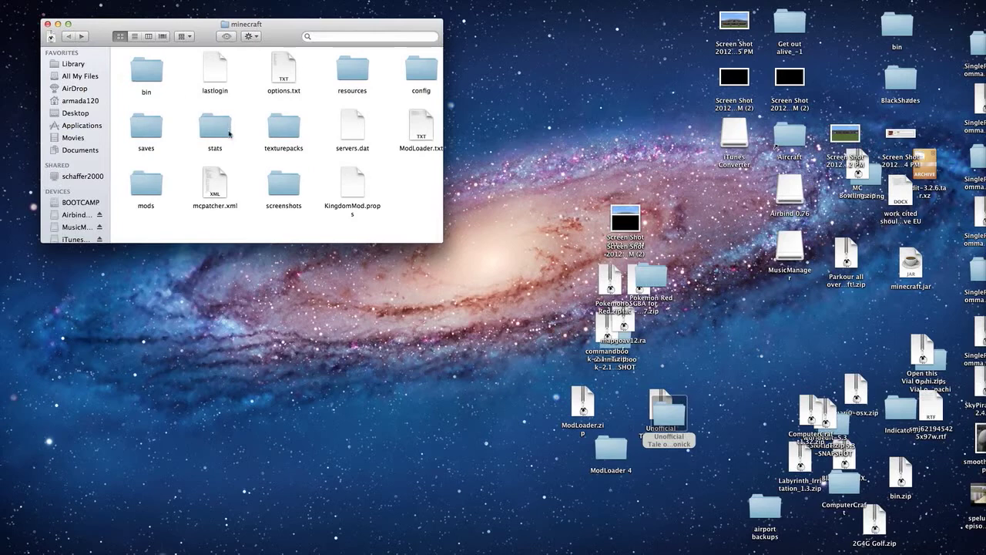
mouse_move(269, 194)
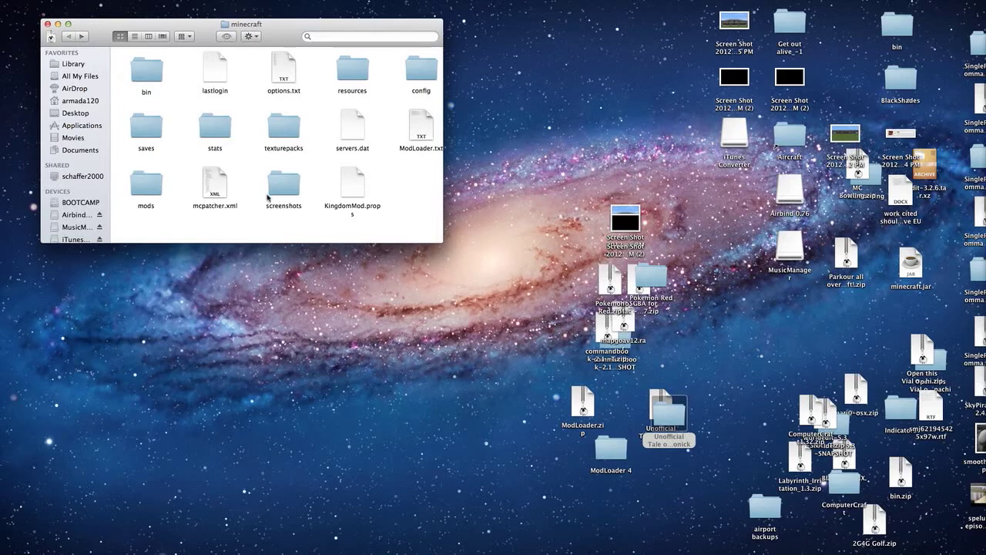
mouse_move(274, 191)
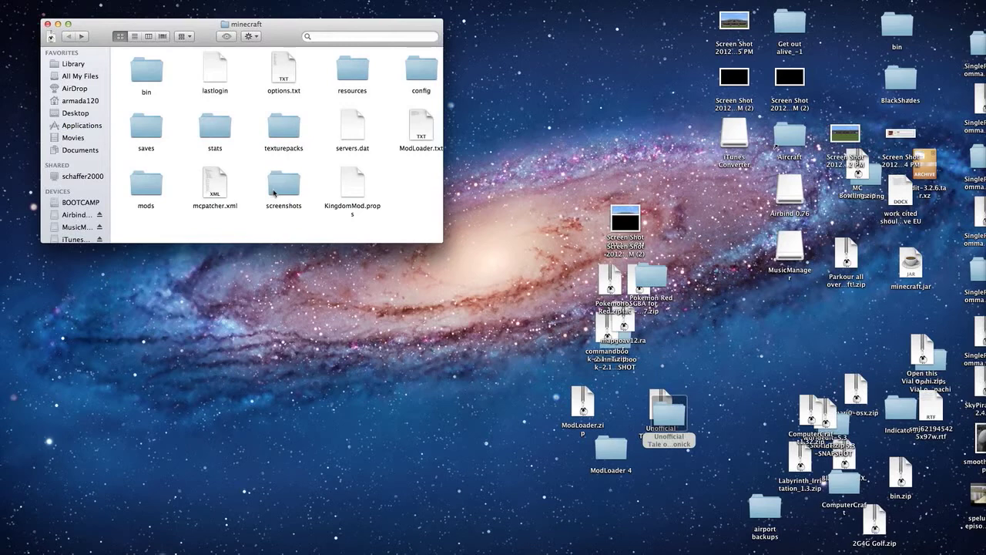